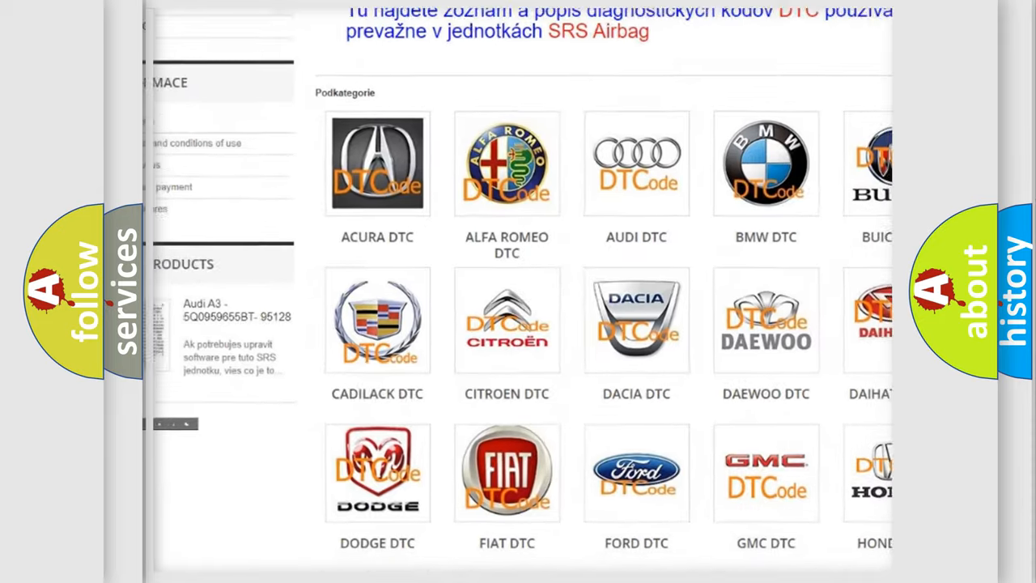
{"action": "scroll", "scroll_direction": "down", "scroll_amount": 3}
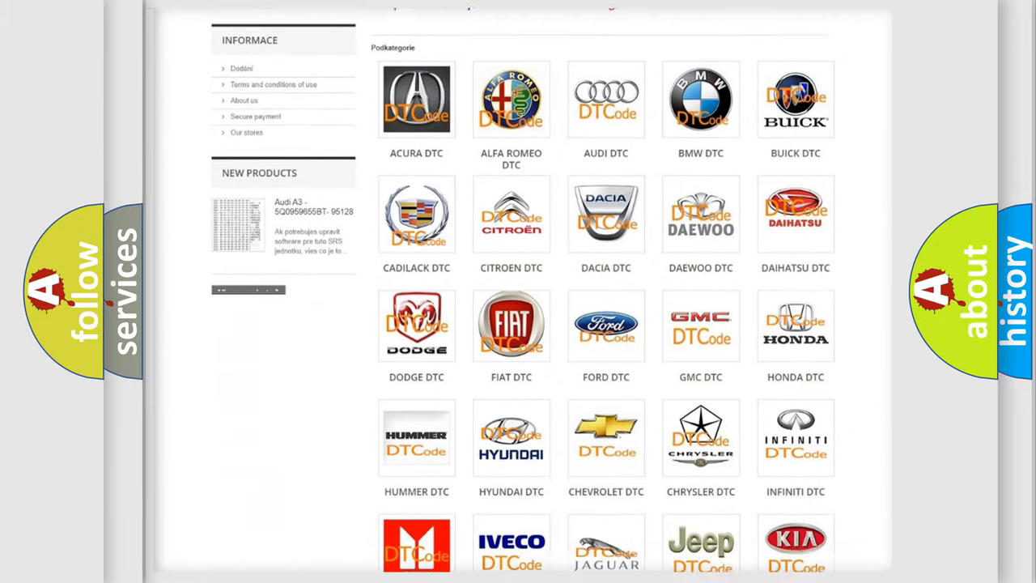
{"action": "scroll", "scroll_direction": "down", "scroll_amount": 3}
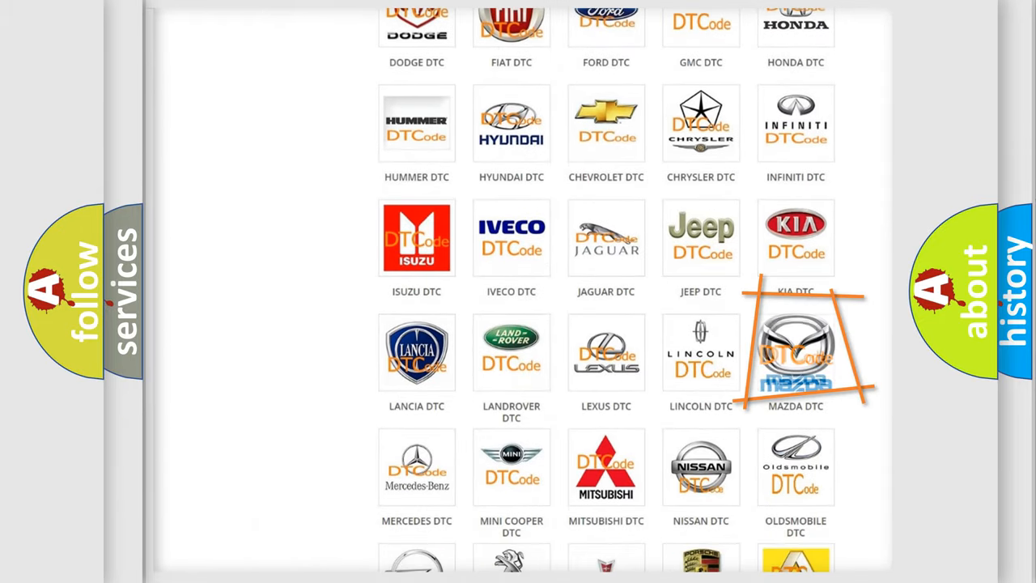